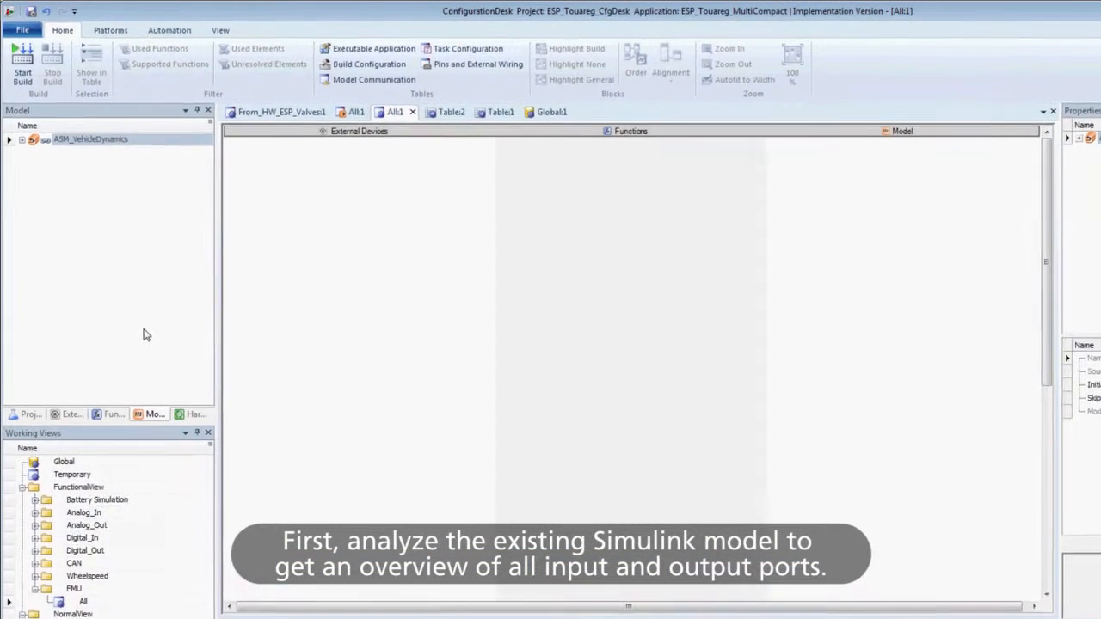
Run Analyze Model (Model Topology Only) on the ASM_VehicleDynamics Simulink model
{"action": "right_click", "coordinate": [90, 140]}
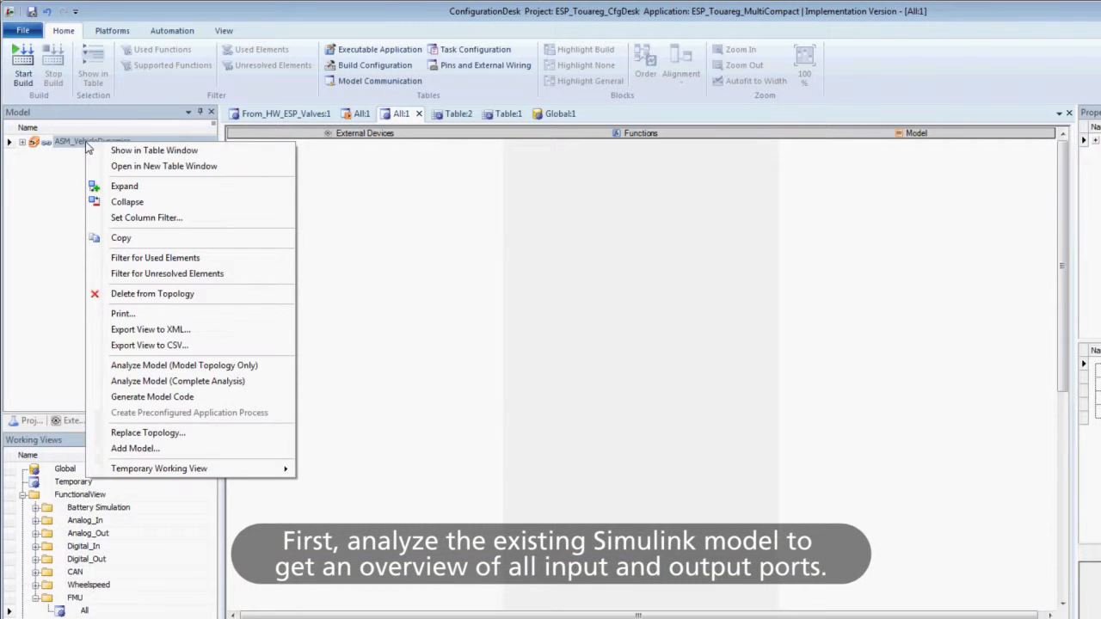
{"action": "mouse_move", "coordinate": [184, 366]}
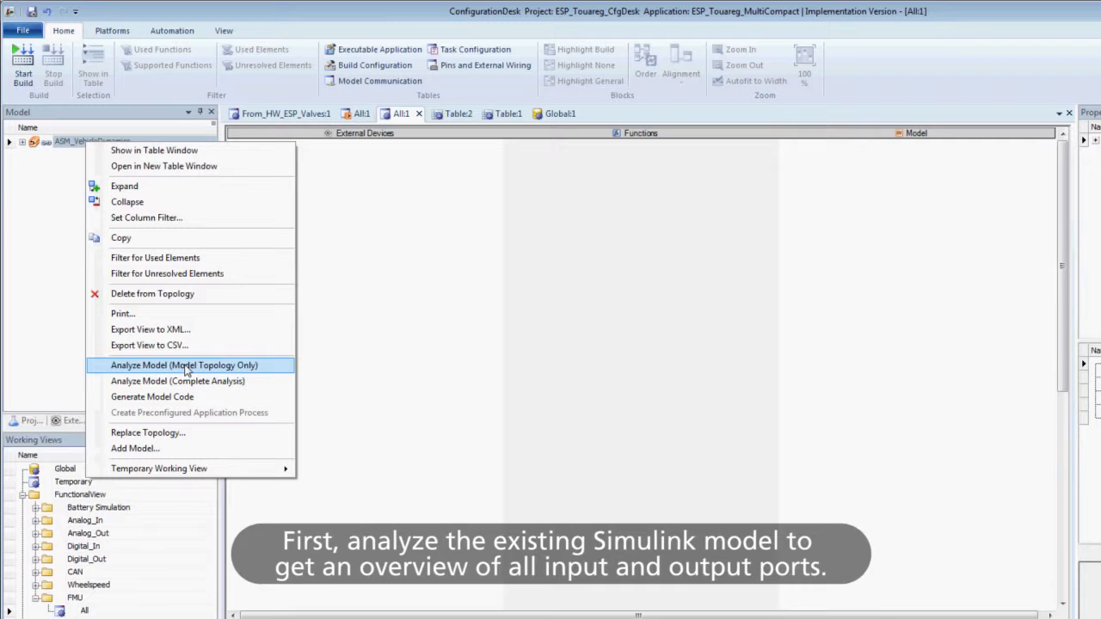
{"action": "left_click", "coordinate": [184, 365]}
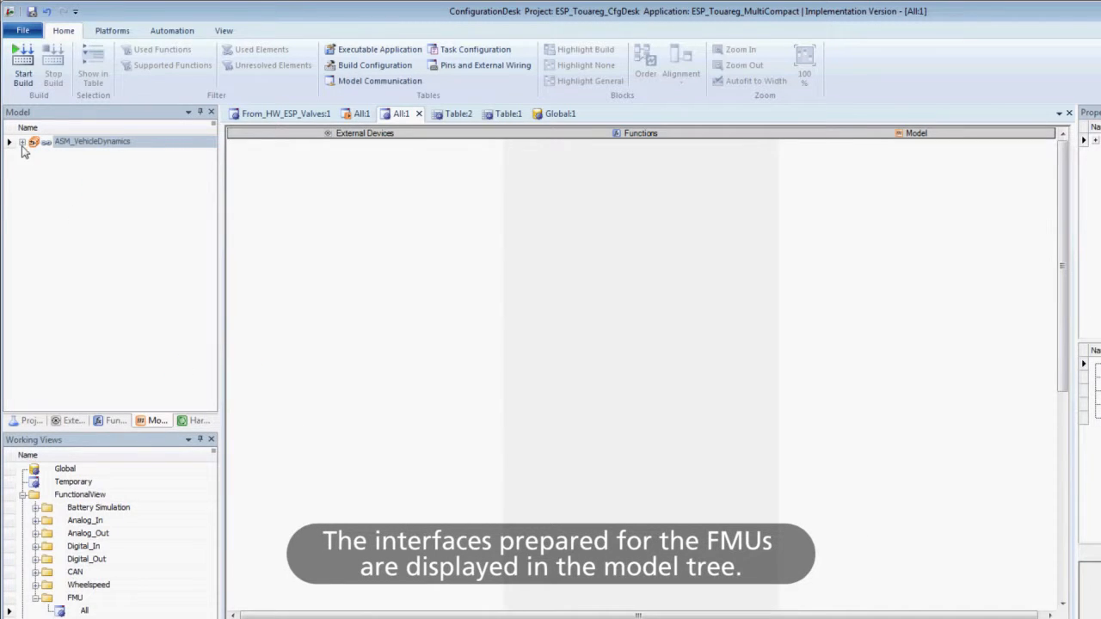
Expand ASM_VehicleDynamics down to the Drivetrain and Engine subsystems and list their FMU data ports
{"action": "left_click", "coordinate": [9, 141]}
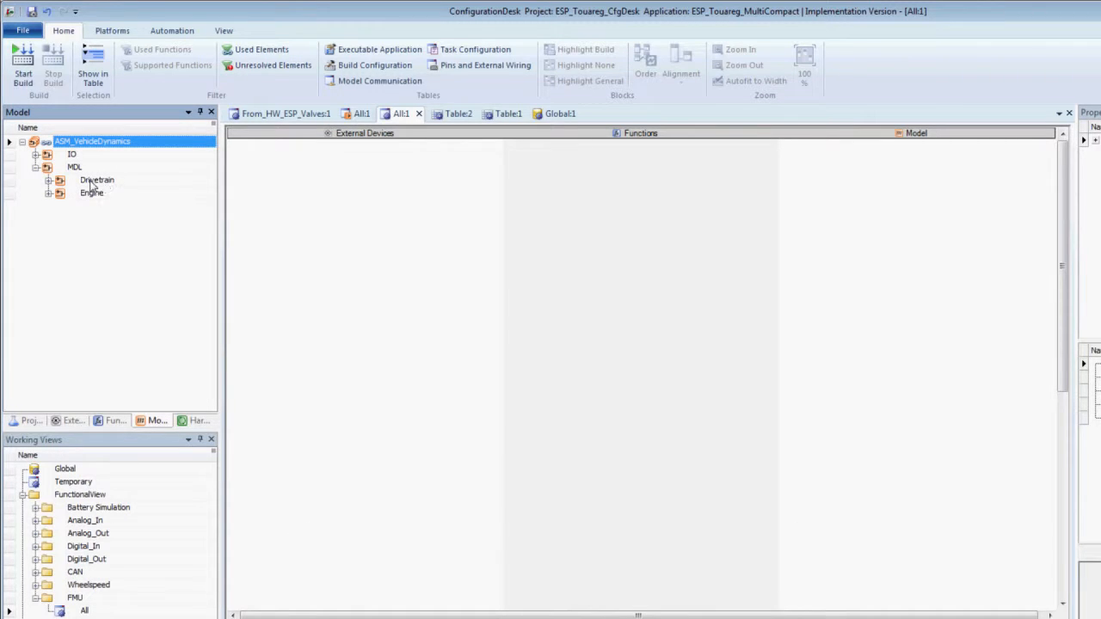
{"action": "left_click", "coordinate": [48, 180]}
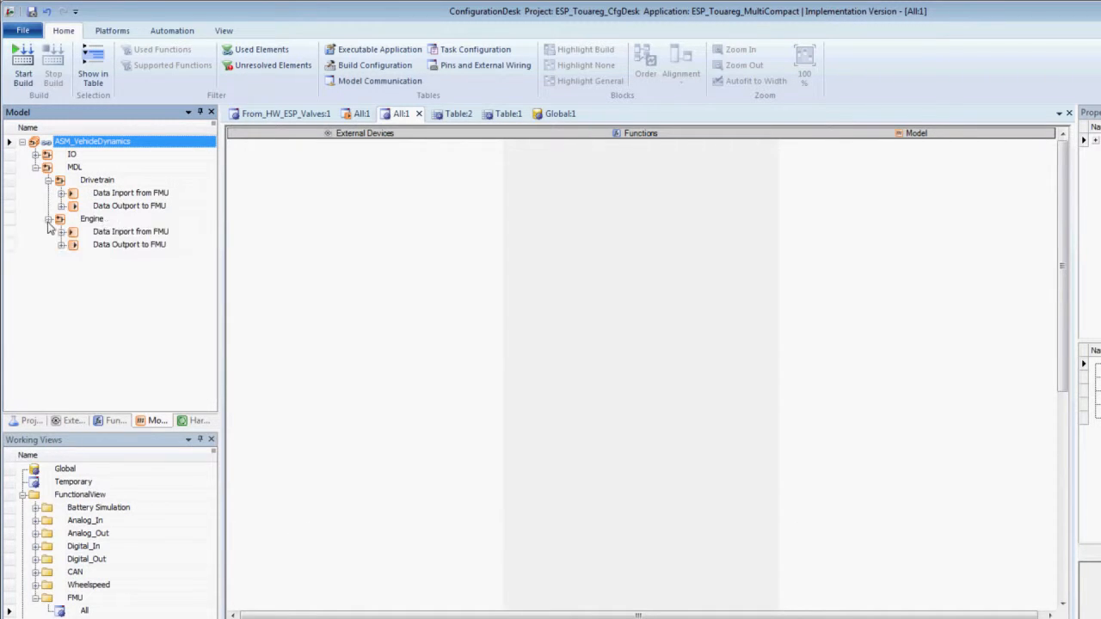
{"action": "left_click", "coordinate": [96, 180]}
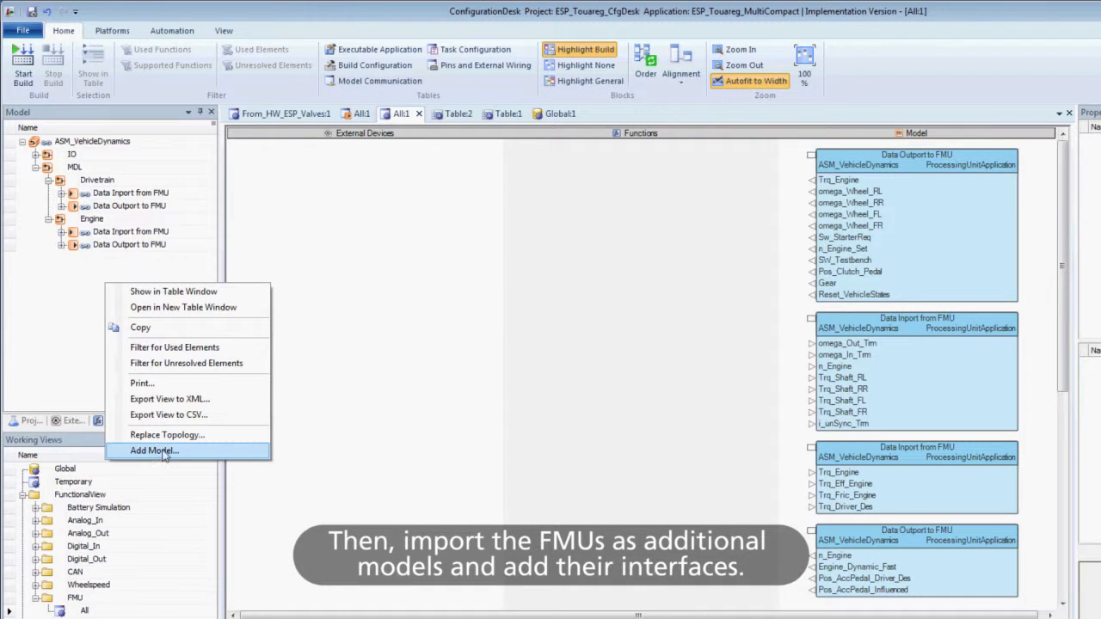
Add the Drivetrain_AutomaticGearbox_4Wheel FMU and display its DriveTrain_Inputs interface in the table
{"action": "left_click", "coordinate": [154, 451]}
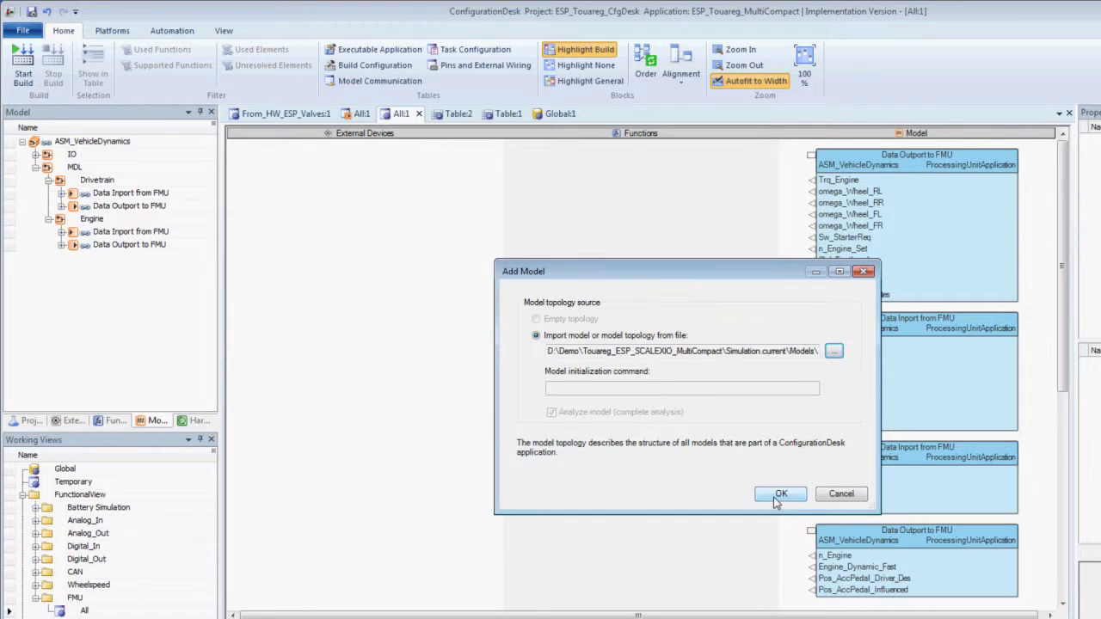
{"action": "left_click", "coordinate": [781, 493]}
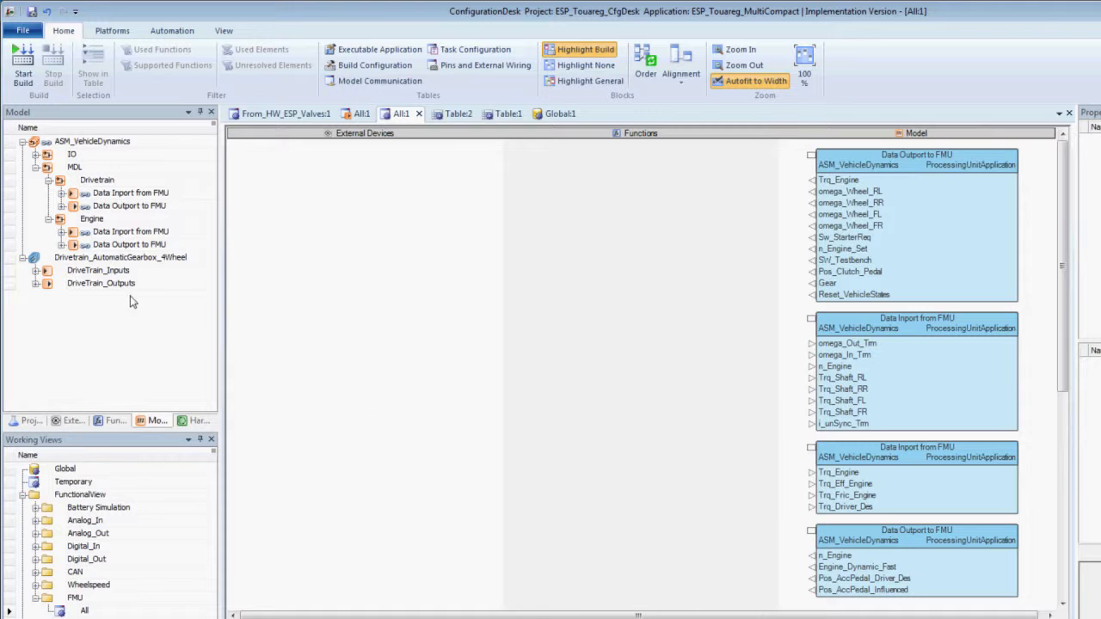
{"action": "left_click", "coordinate": [97, 270]}
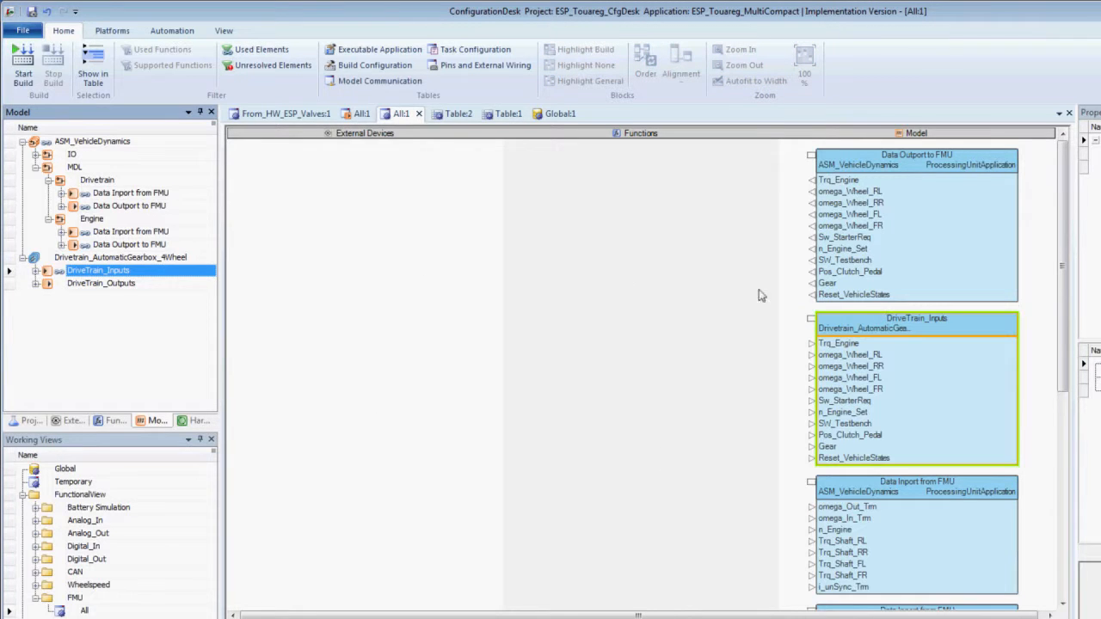
{"action": "left_click", "coordinate": [100, 283]}
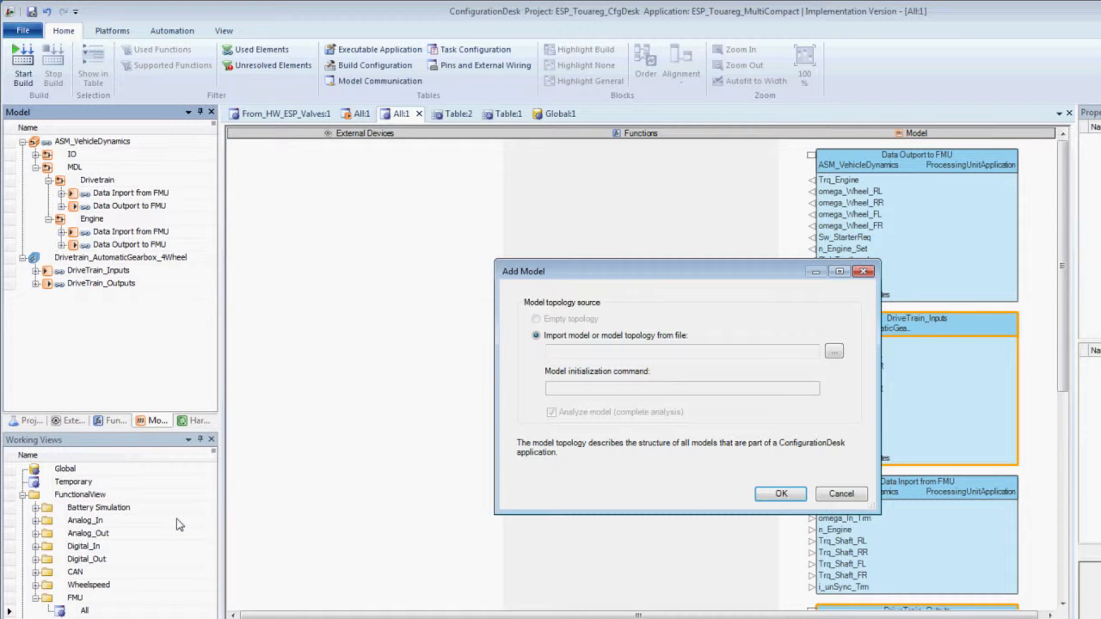
Import DymolaEngineModel.fmu and show its Engine_Outputs and Engine_Inputs interfaces in the view
{"action": "left_click", "coordinate": [833, 351]}
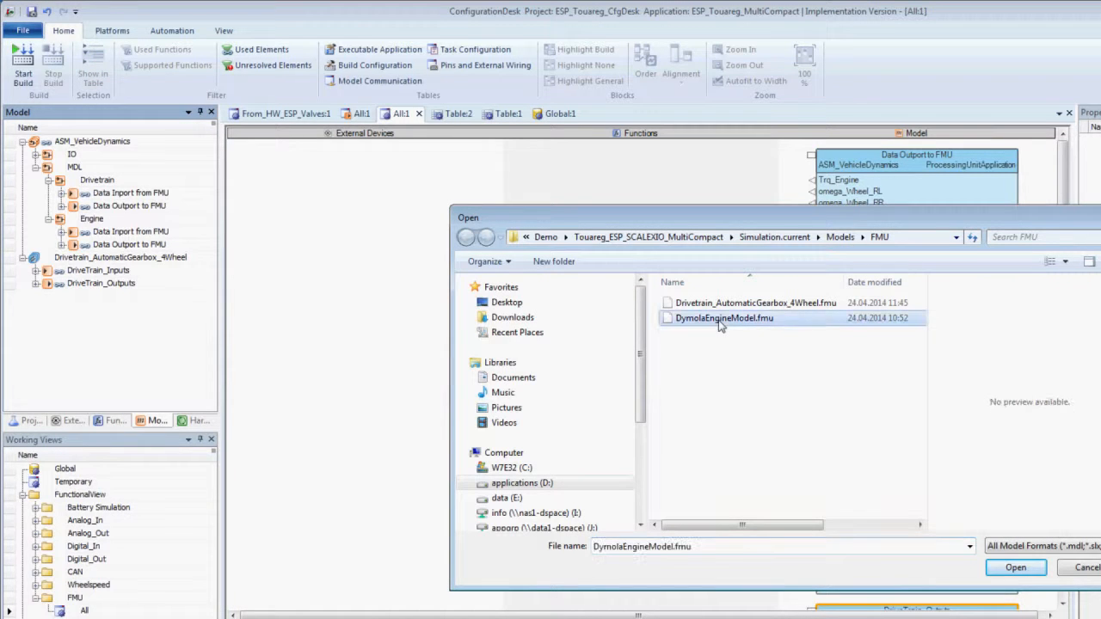
{"action": "left_click", "coordinate": [1015, 567]}
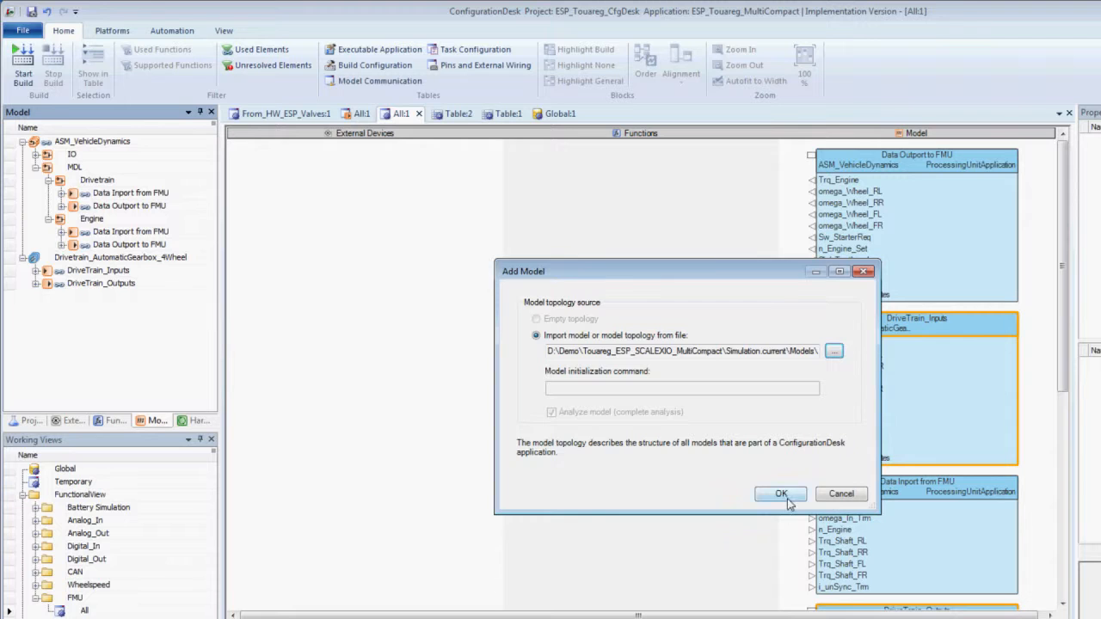
{"action": "left_click", "coordinate": [781, 493]}
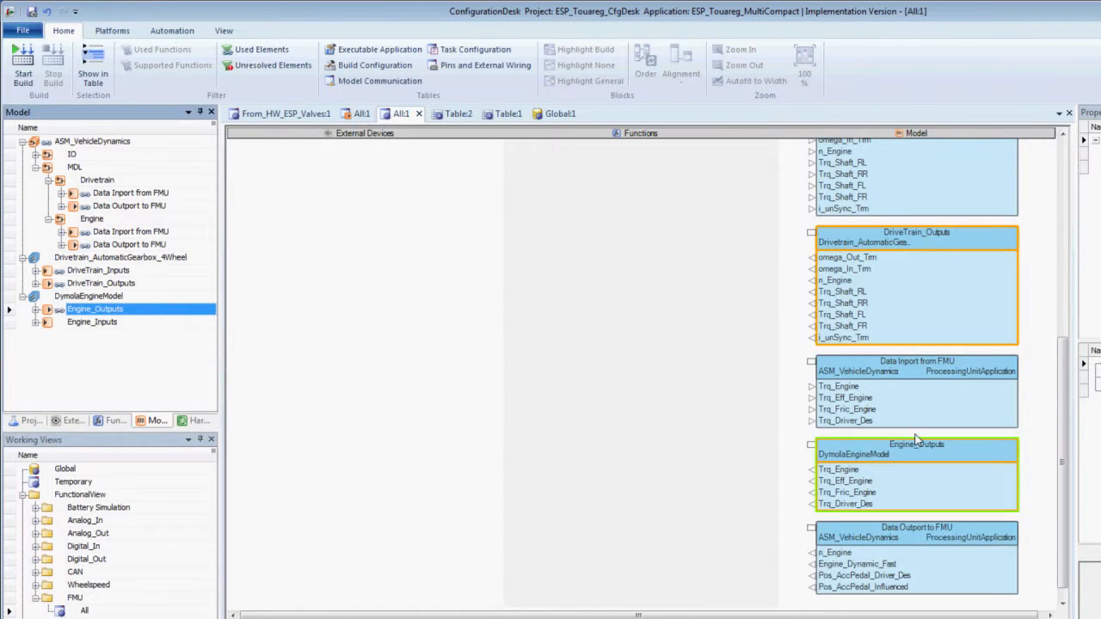
{"action": "left_click", "coordinate": [92, 322]}
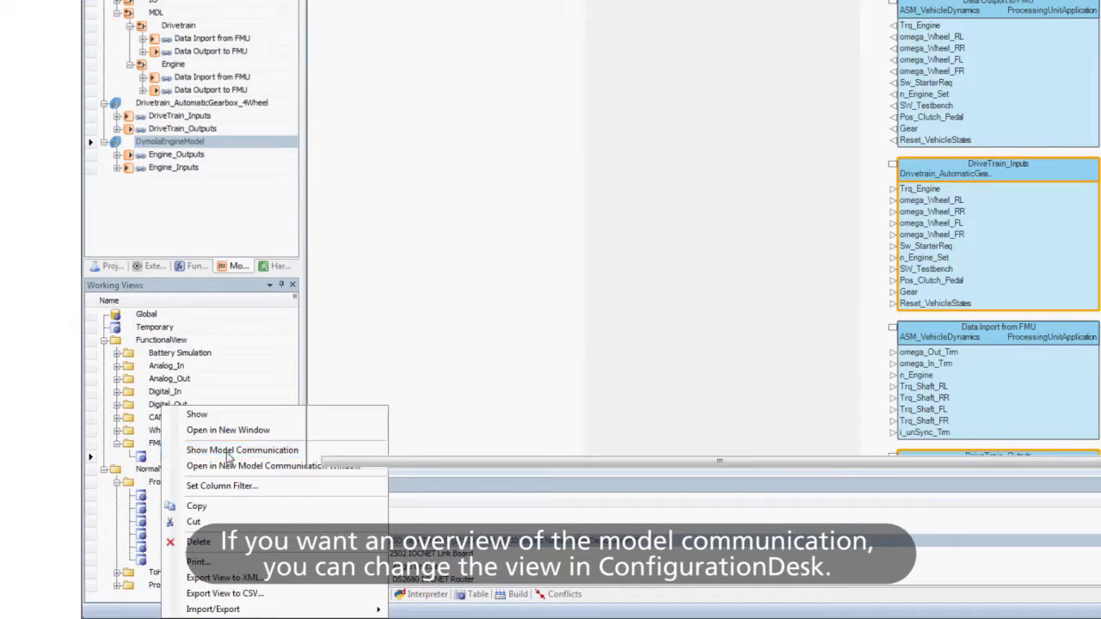
In Model Communication view, wire the data outports to their matching FMU and Simulink inports
{"action": "left_click", "coordinate": [242, 450]}
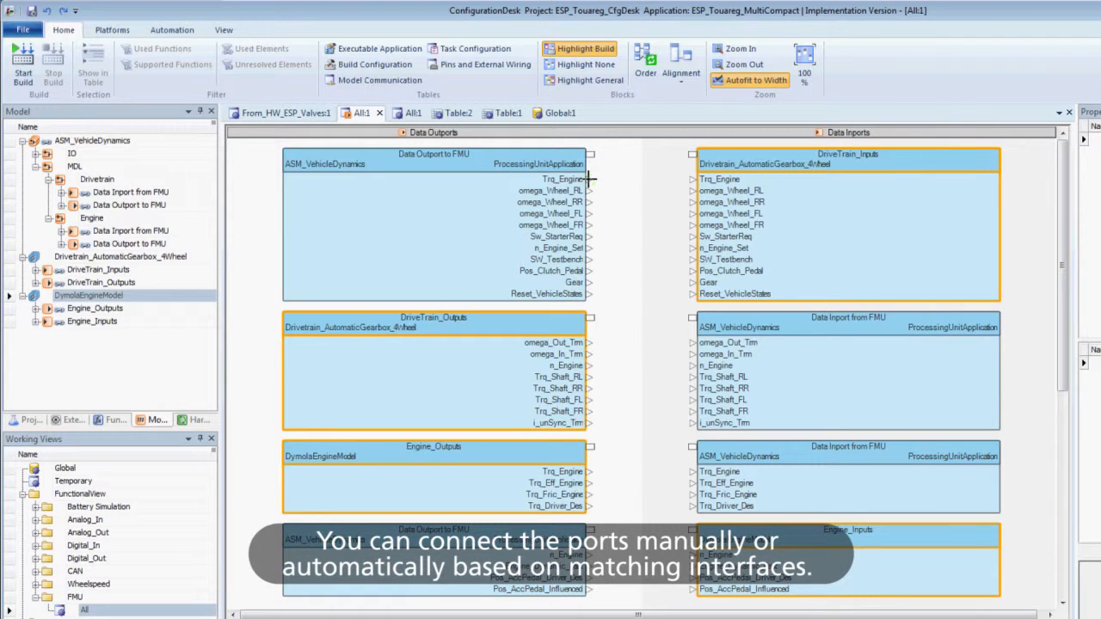
{"action": "left_click_drag", "start_coordinate": [590, 179], "coordinate": [693, 179]}
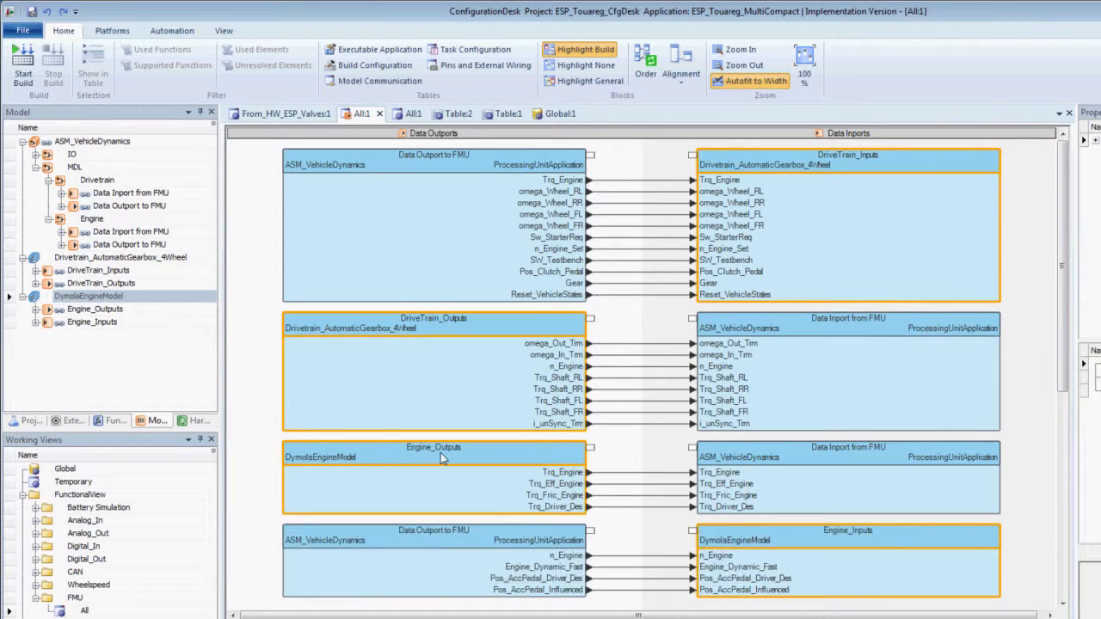
{"action": "right_click", "coordinate": [89, 296]}
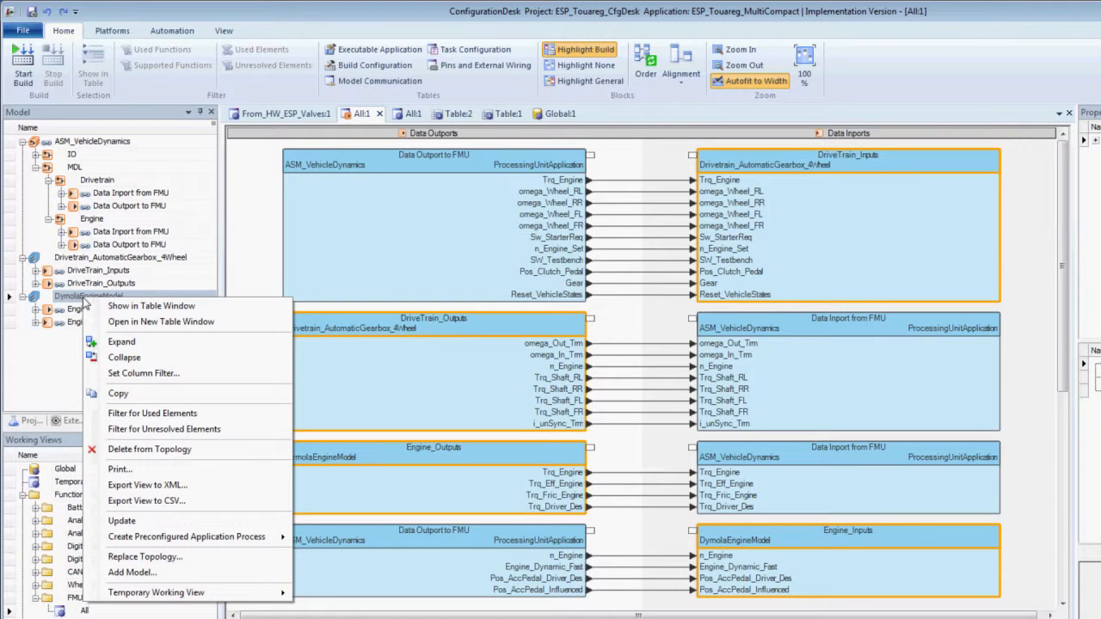
{"action": "mouse_move", "coordinate": [151, 512]}
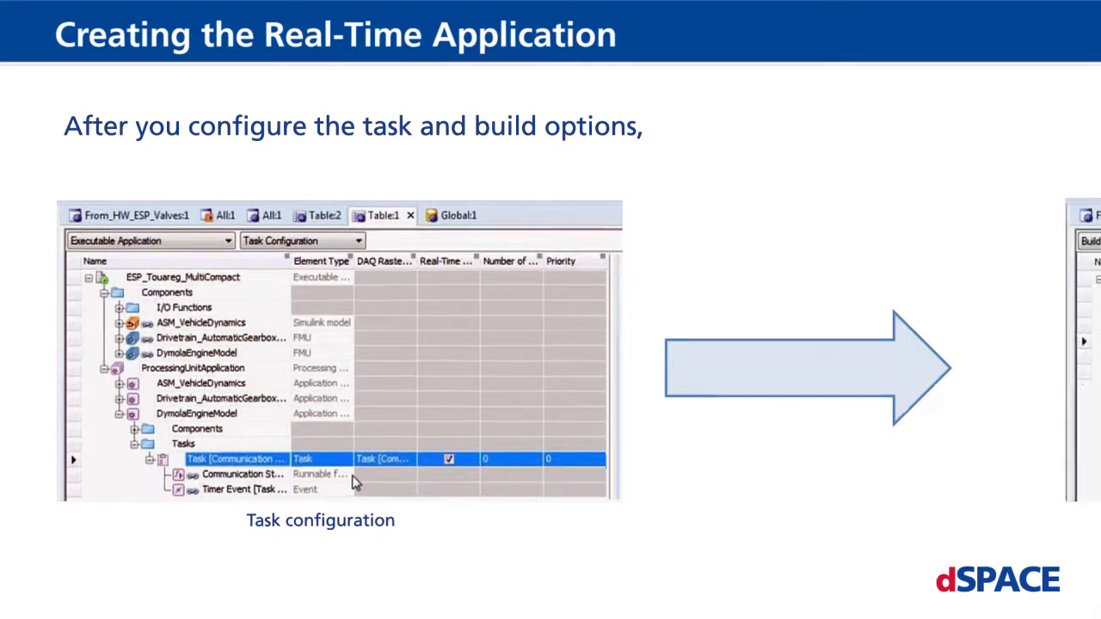
Advance the slide to show the build configuration and HIL download target
{"action": "key", "text": "right"}
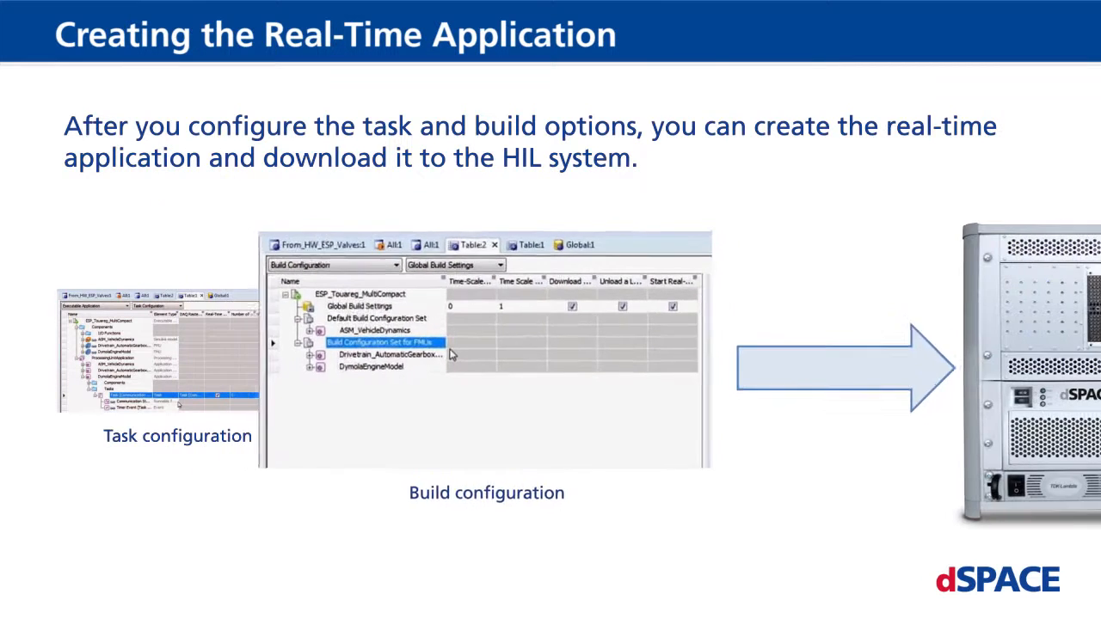